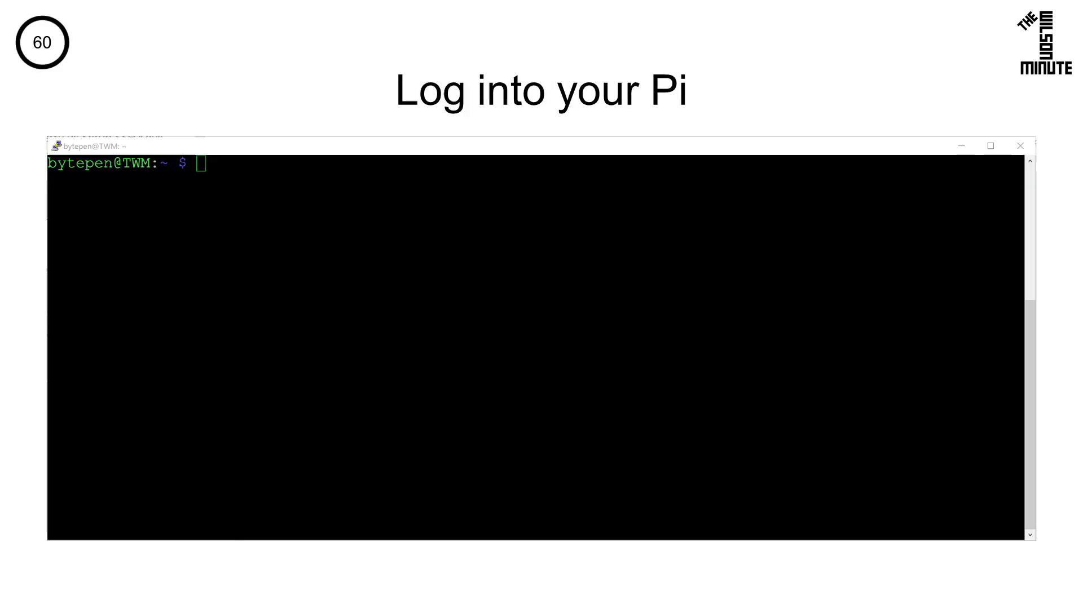
Confirm ~/.ssh does not exist, then run ssh-keygen on the Pi.
type("cd .ssh")
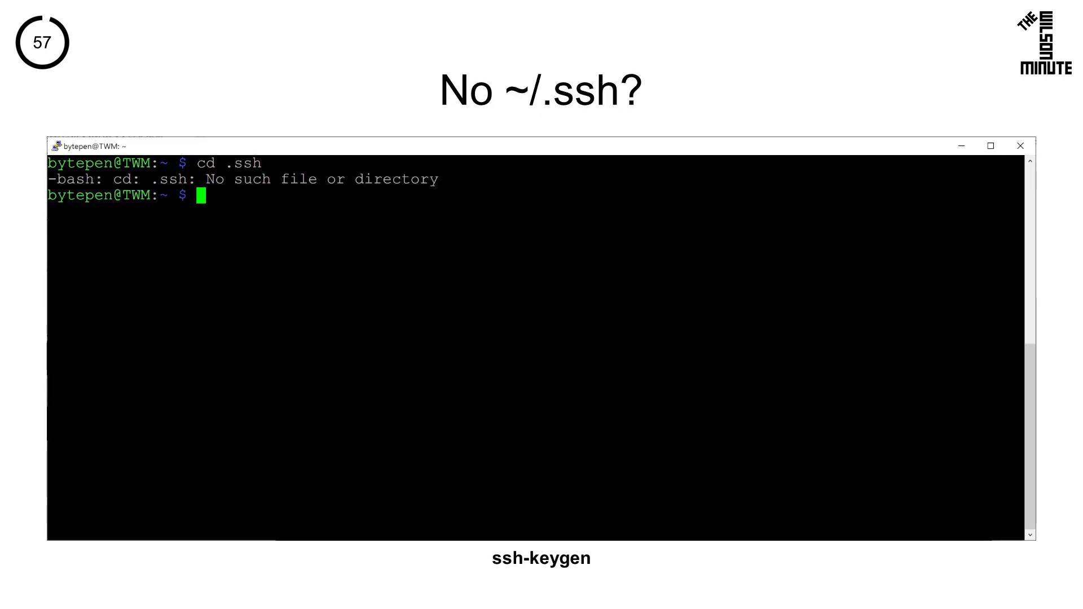
type("ssh-keygen")
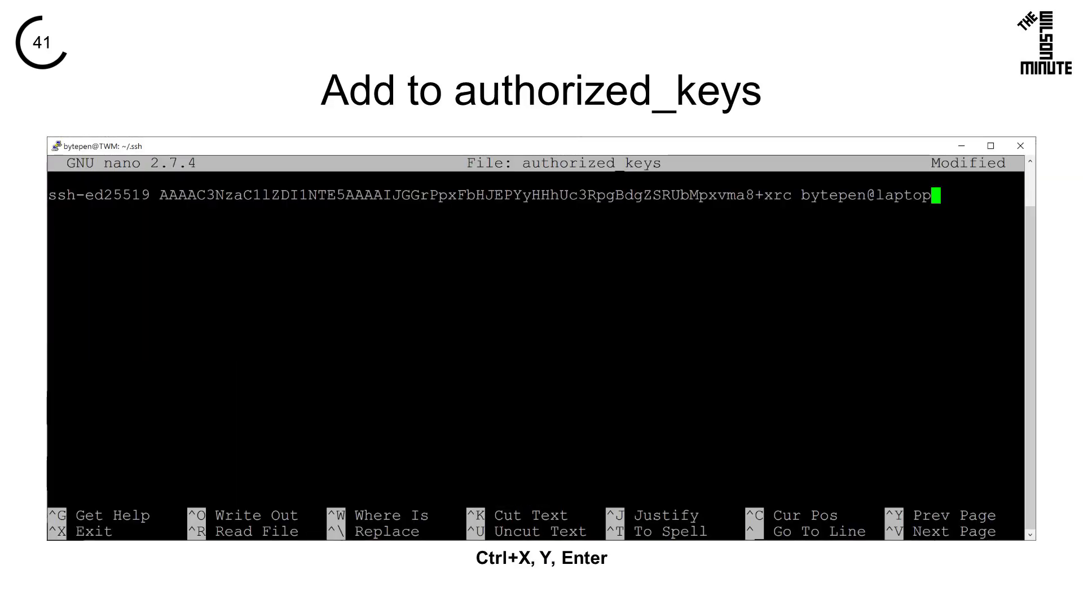
Save authorized_keys with the laptop's ssh-ed25519 public key added.
key("Ctrl+x")
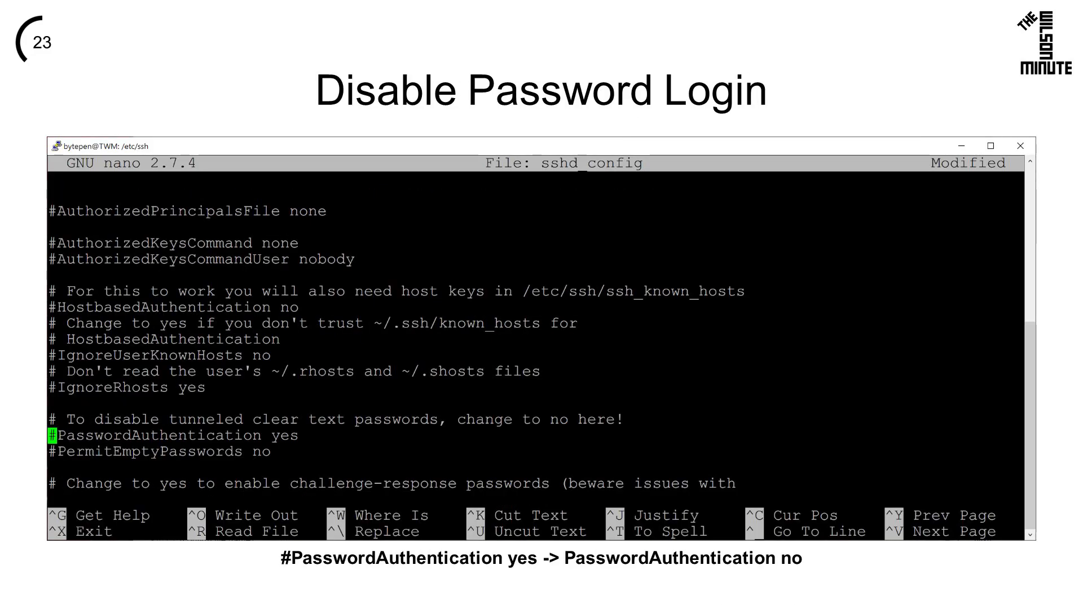
Set PasswordAuthentication no in /etc/ssh/sshd_config and save the file.
type("PasswordAuthentication no")
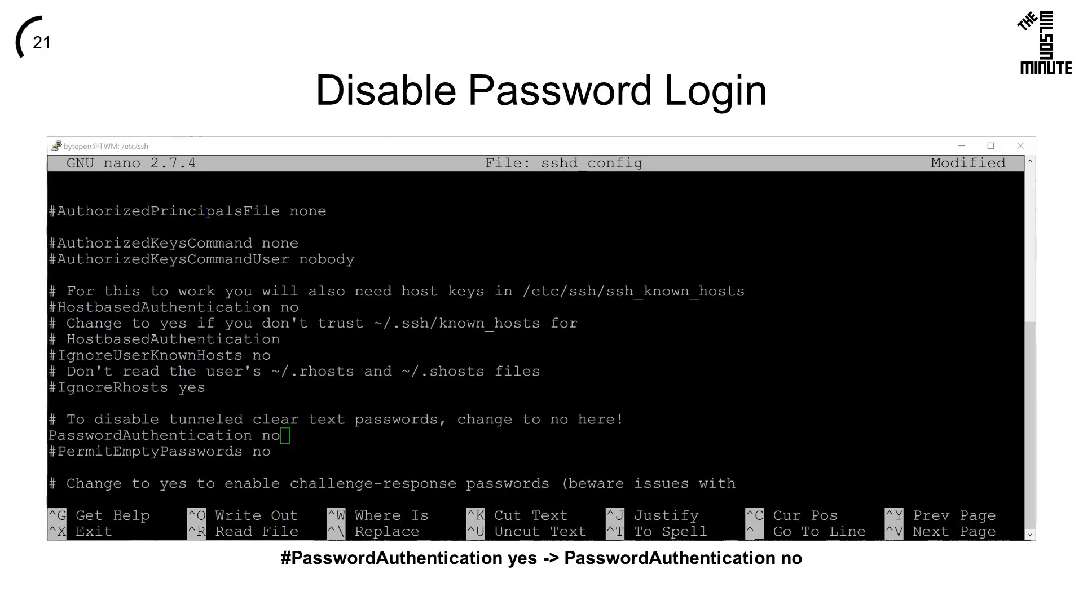
key("ctrl+x")
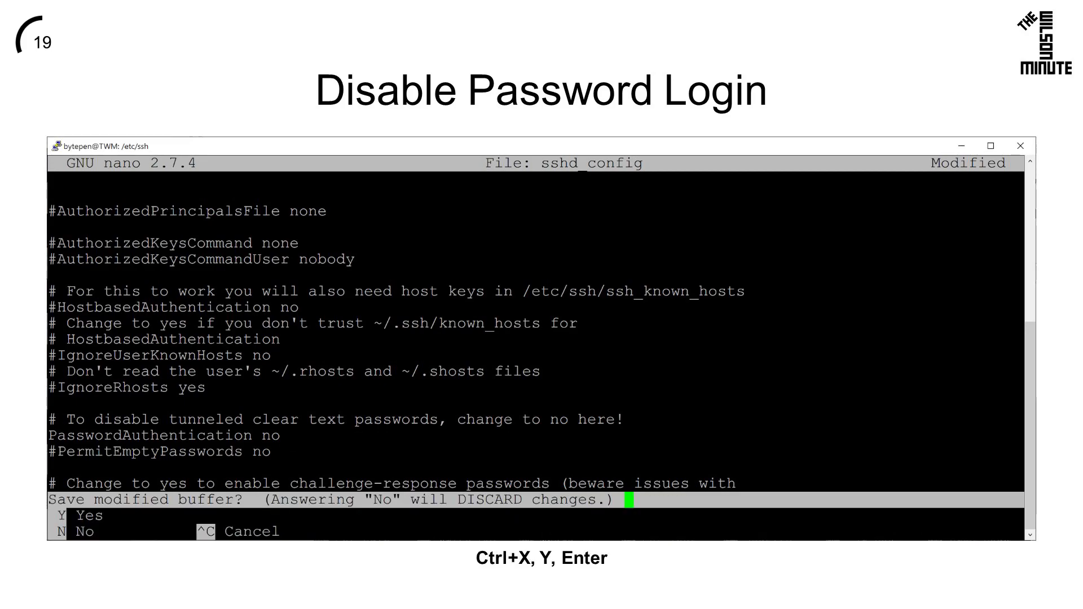
key("y")
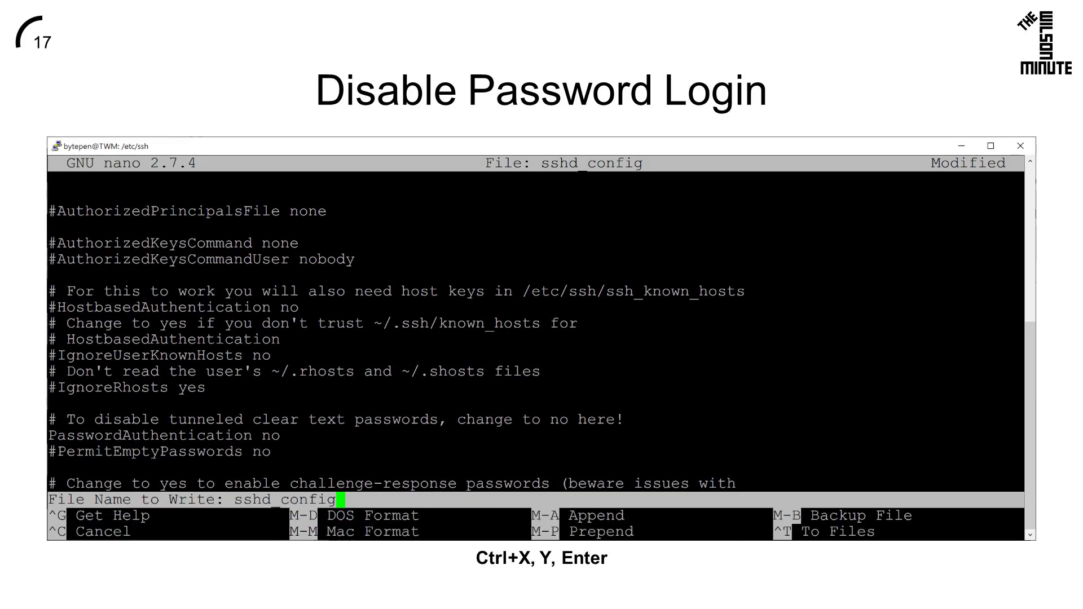